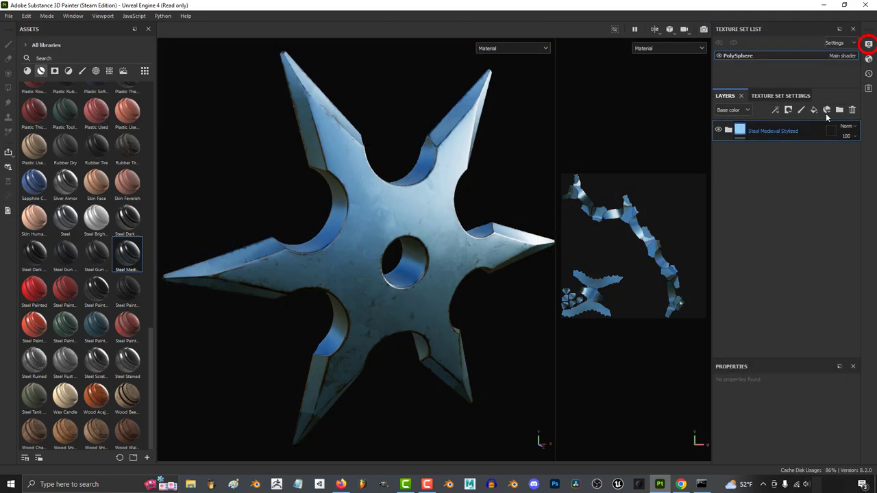
Step: Open the viewport Display Settings panel from the right-hand toolbar
click(868, 44)
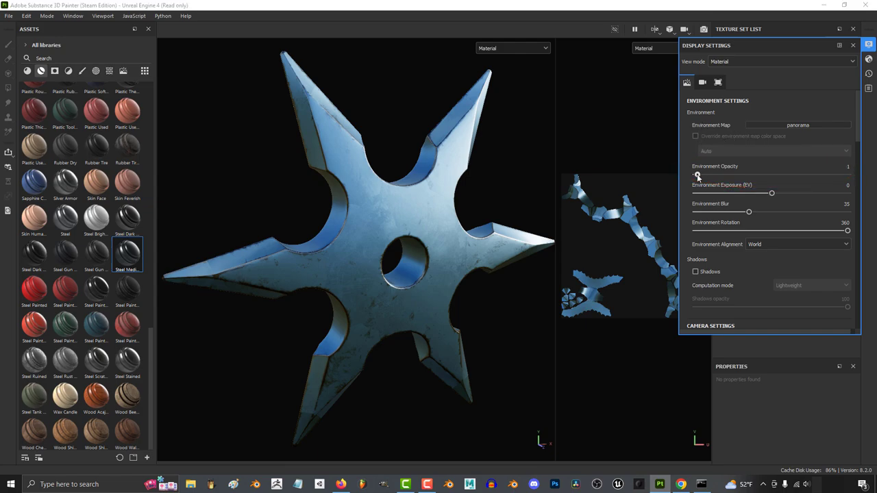
Step: Set environment opacity to 100, blur to 0, exposure 0.54, and rotate the environment lighting
drag(694, 174, 848, 175)
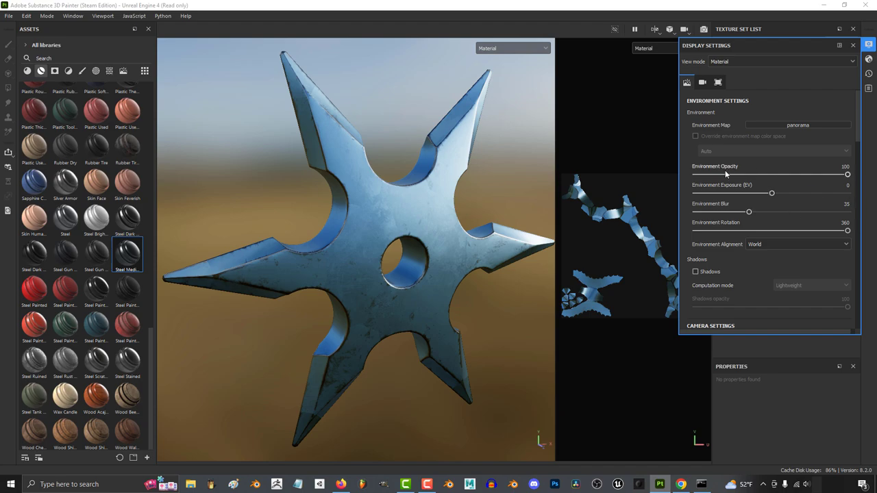
drag(749, 212, 747, 211)
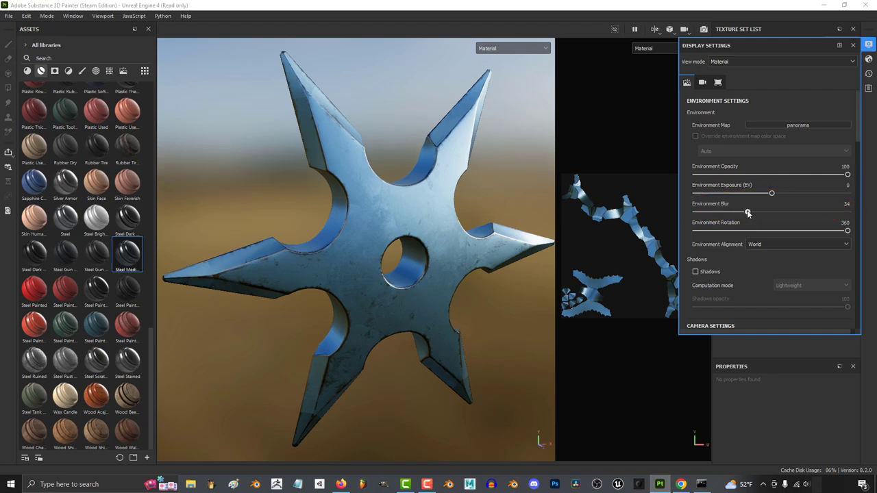
drag(746, 212, 695, 212)
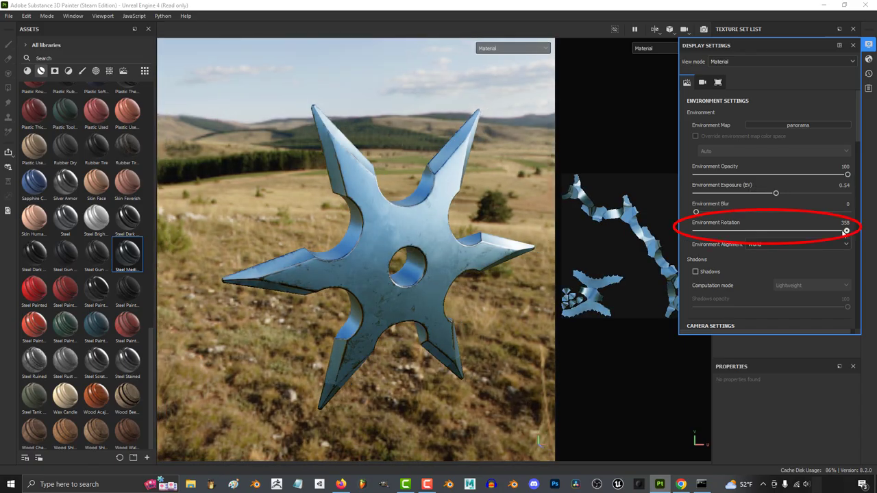
drag(847, 231, 778, 230)
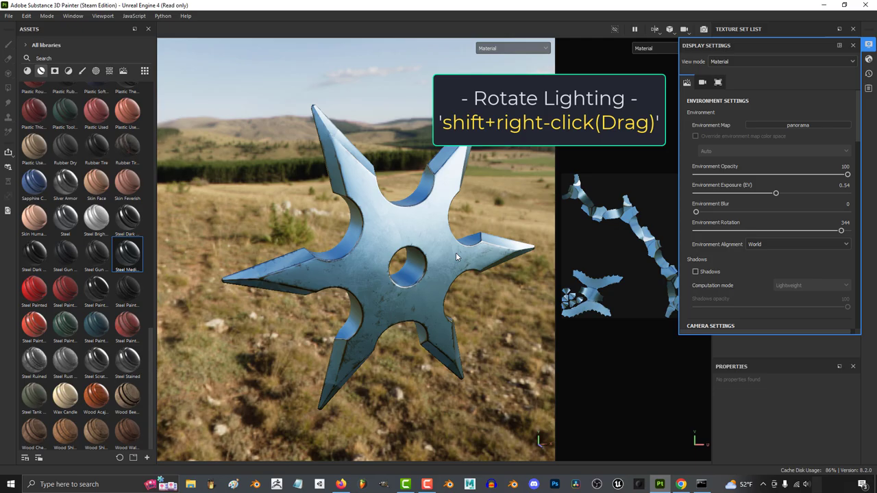
drag(455, 257, 446, 261)
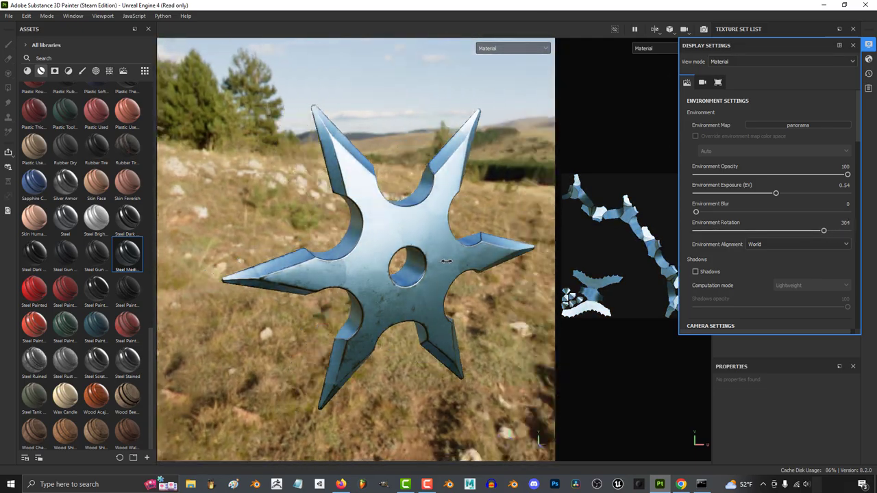
drag(823, 231, 843, 231)
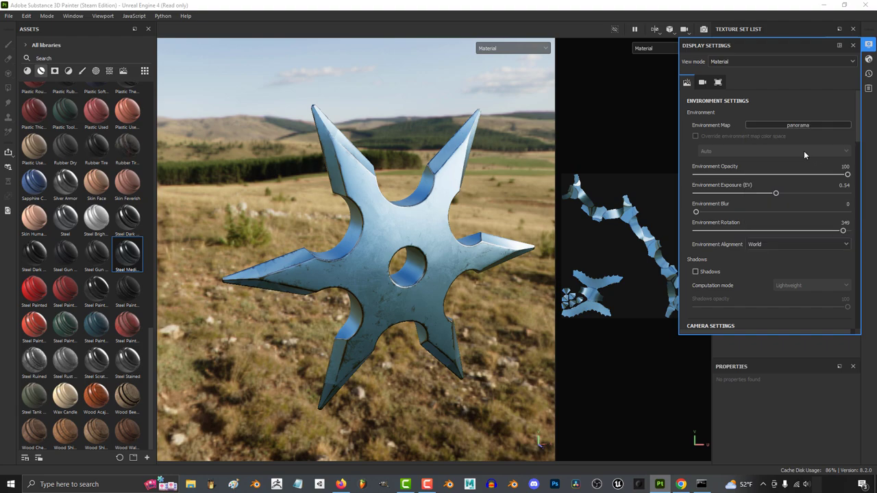
Step: Switch the environment map to Canopus Ground and rotate it to about 129 degrees
click(797, 125)
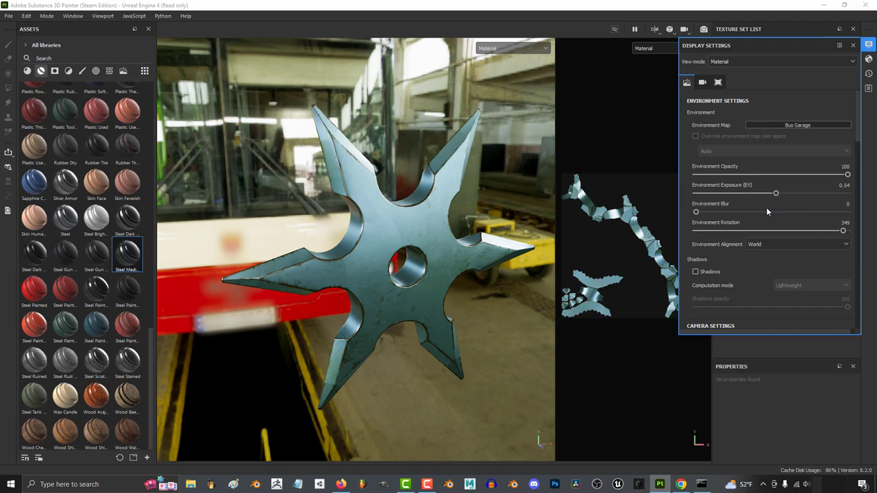
click(797, 125)
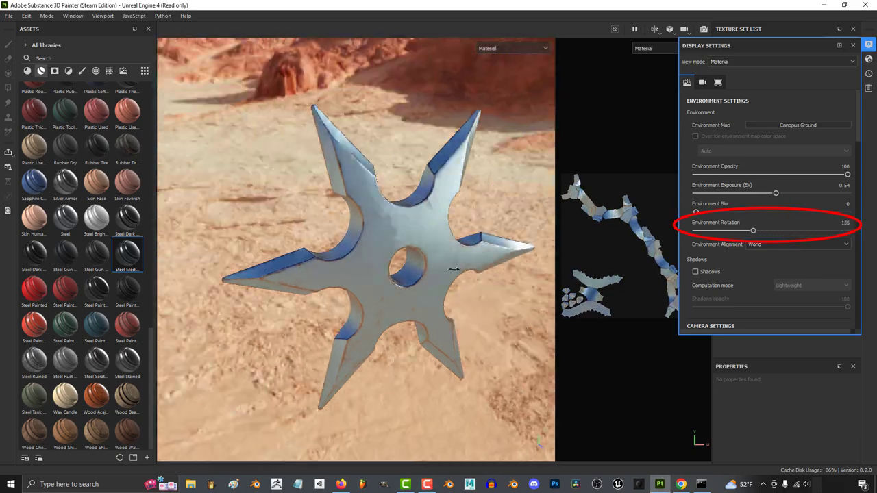
drag(753, 230, 750, 230)
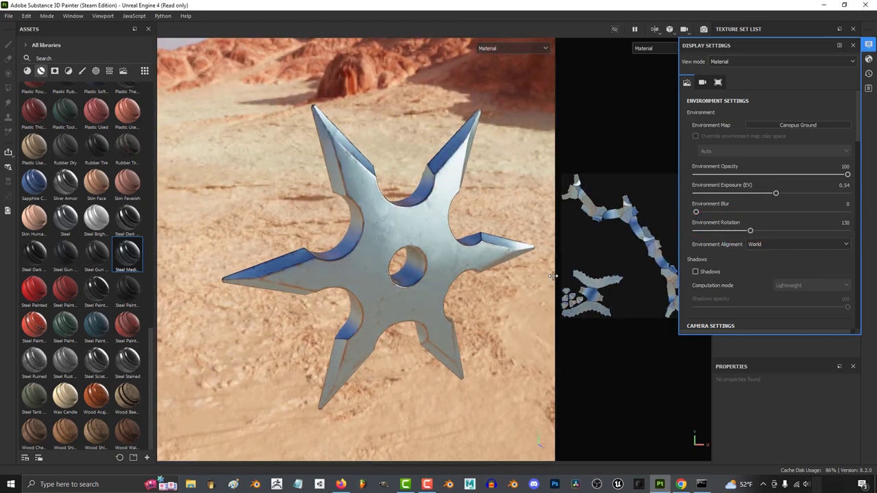
Step: Try Camera environment alignment with rotation tweaks, then return to World alignment
click(796, 244)
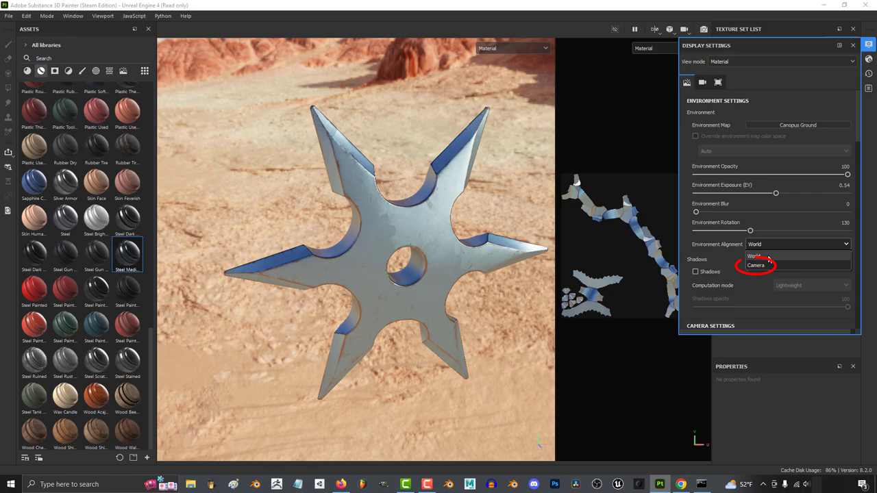
click(756, 265)
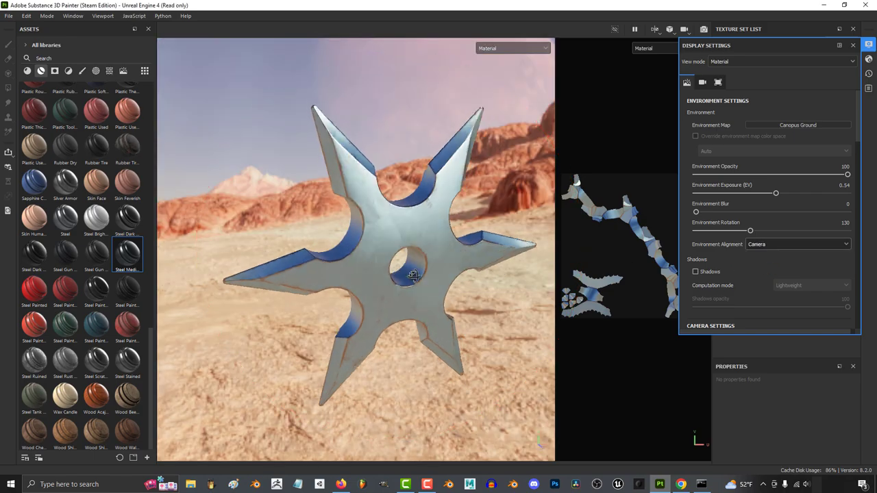
drag(750, 231, 741, 230)
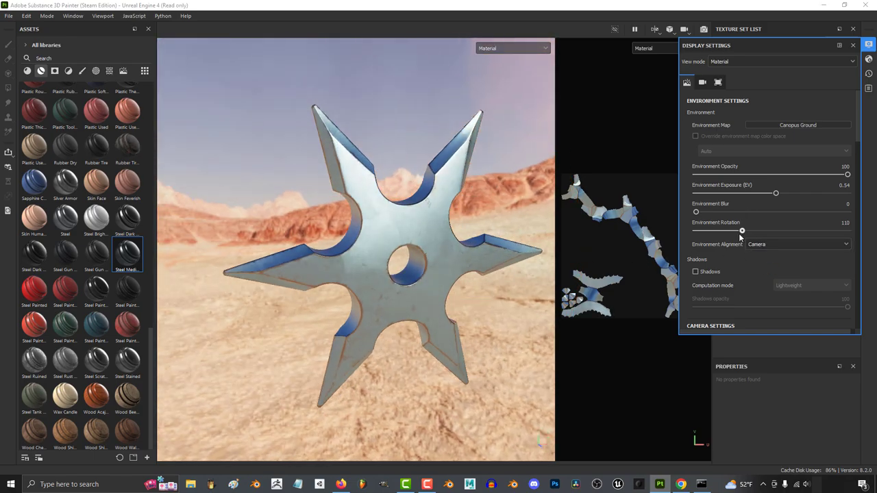
drag(741, 231, 749, 231)
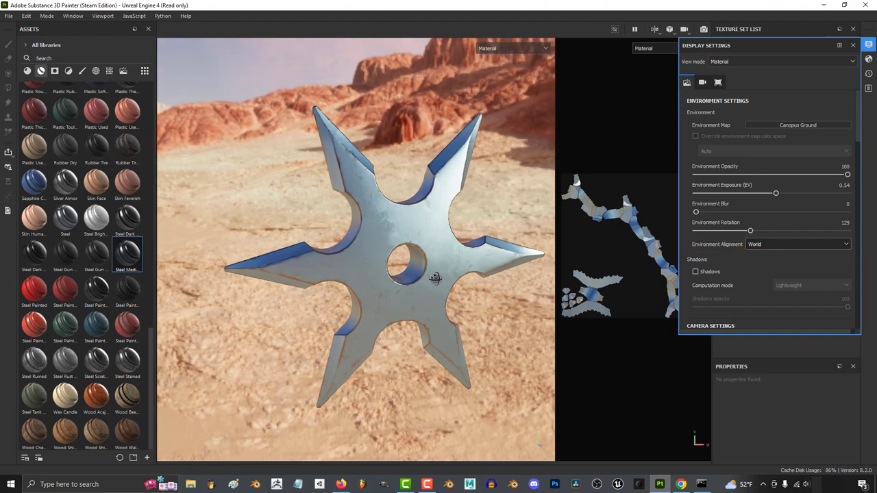
Step: Enable viewport shadows and change computation mode from Lightweight to Average, then Intensive
scroll(down, 3)
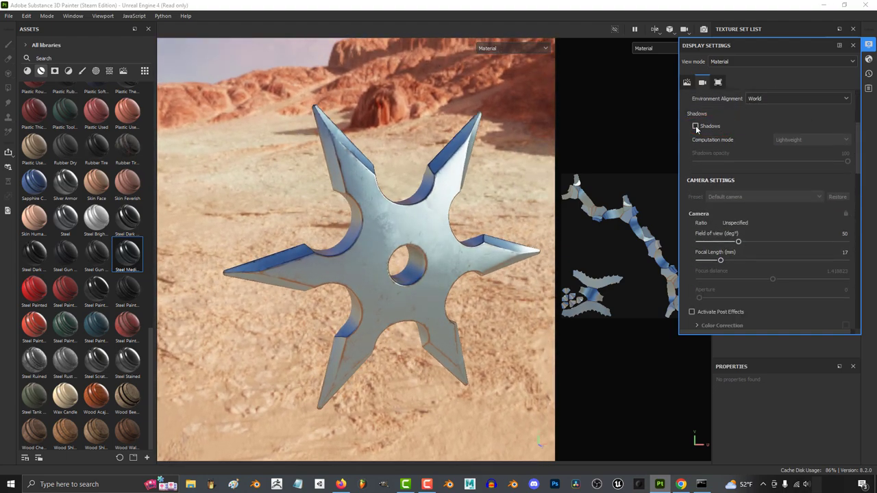
click(695, 126)
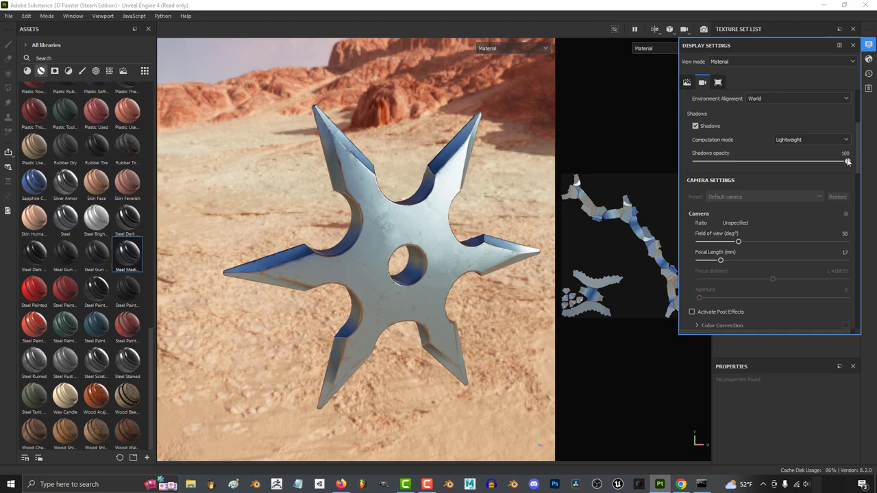
click(812, 140)
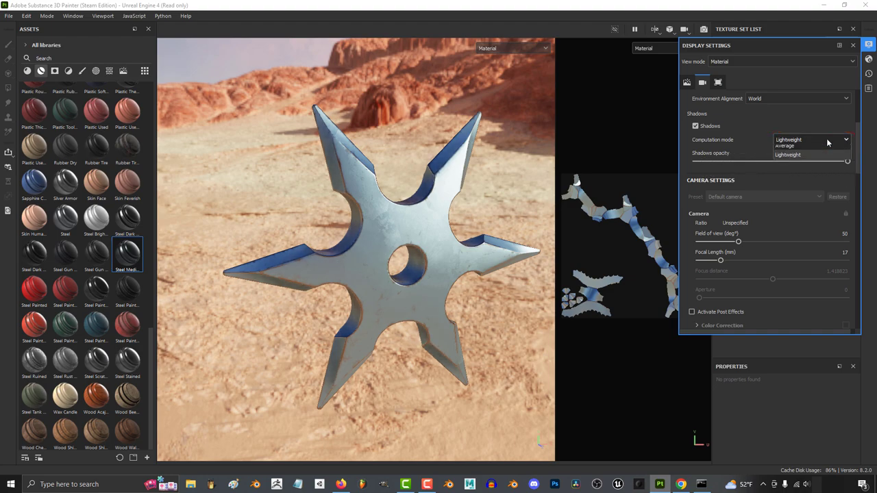
click(812, 139)
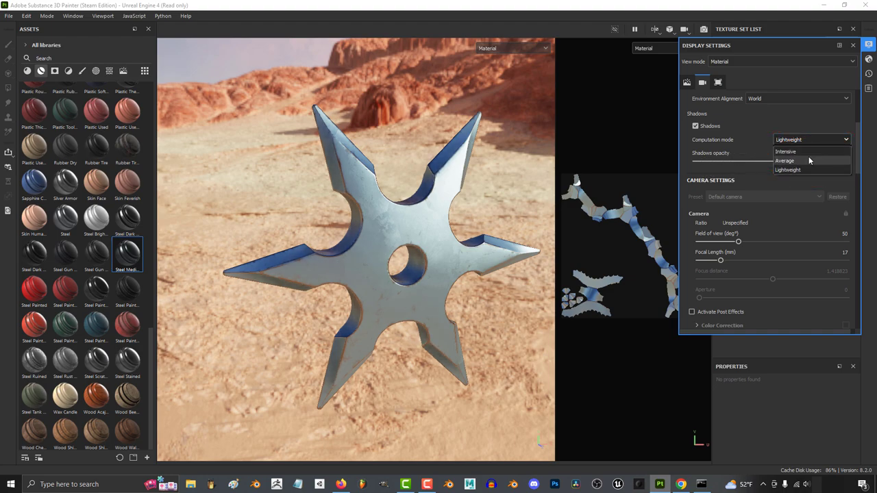
click(784, 161)
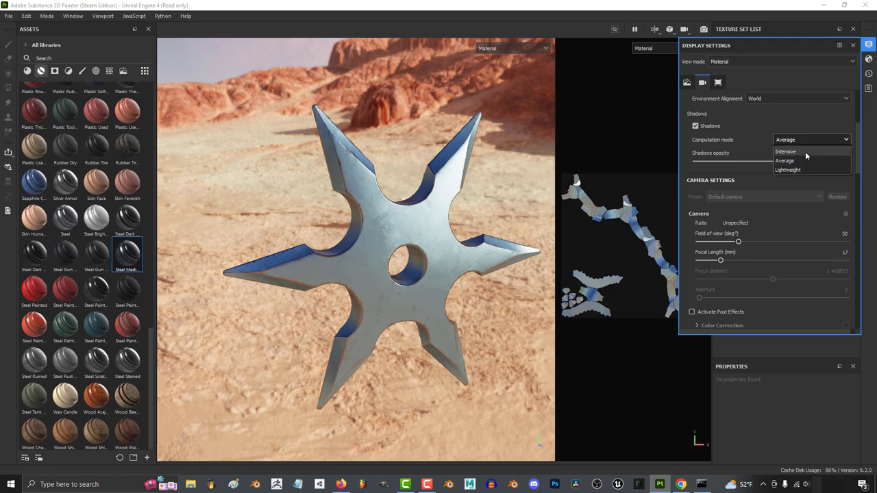
click(786, 169)
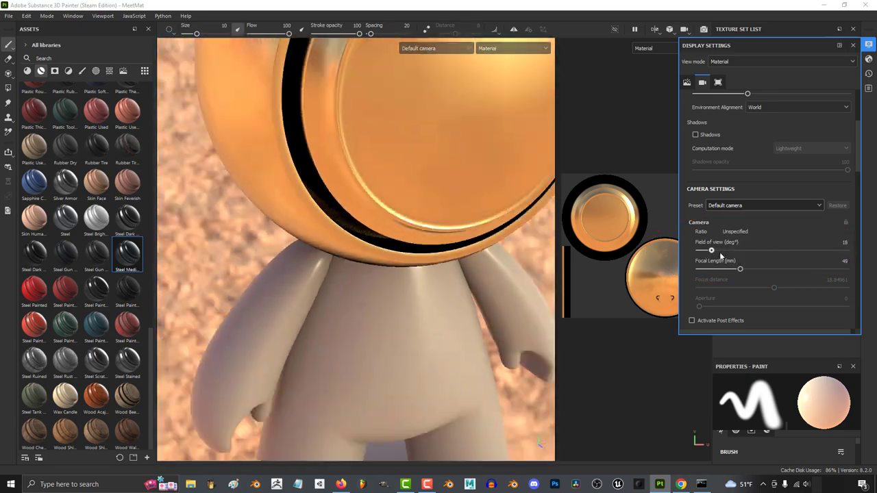
Step: Set the camera field of view to 18° (49 mm focal length)
drag(711, 250, 754, 250)
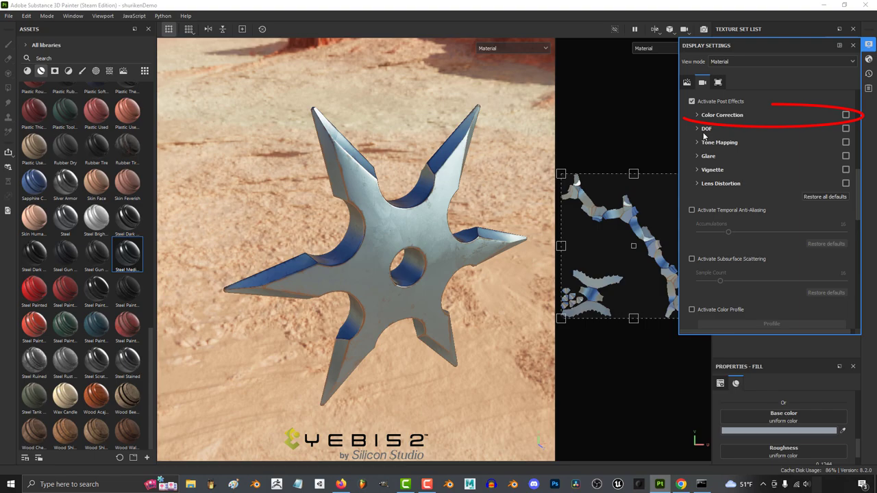
Step: Activate post effects, enable depth of field and adjust the tone mapping gamma
click(697, 114)
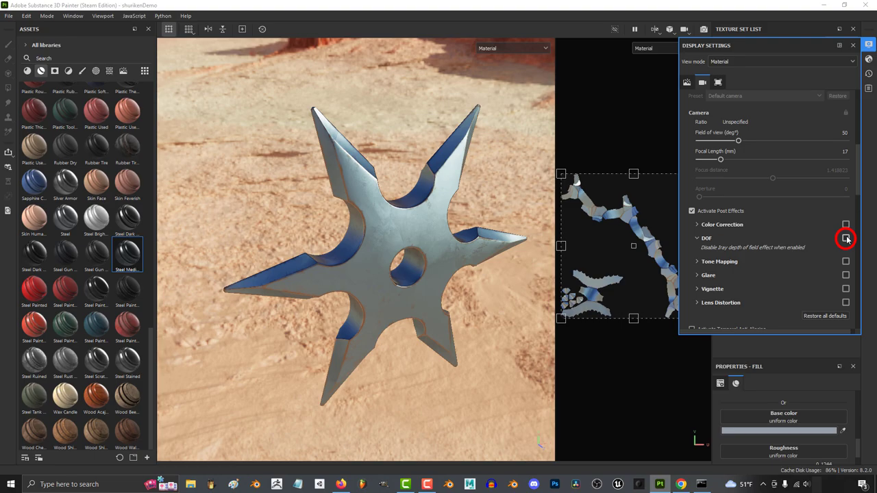
click(845, 238)
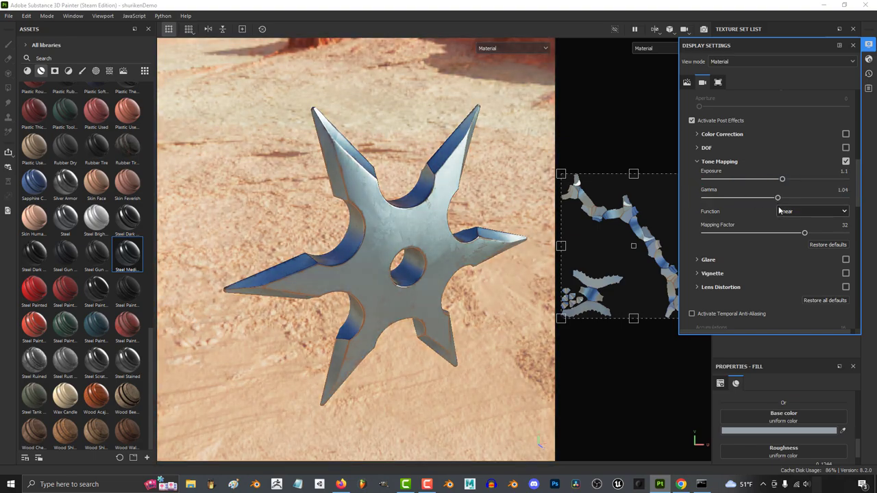
drag(805, 233, 794, 232)
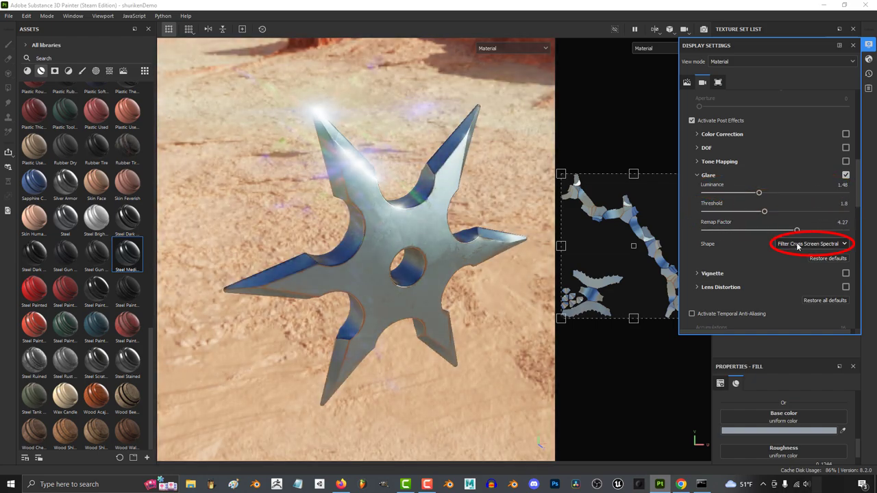
Step: Change the glare shape, widen the lens distortion FOV, then disable lens distortion
click(812, 243)
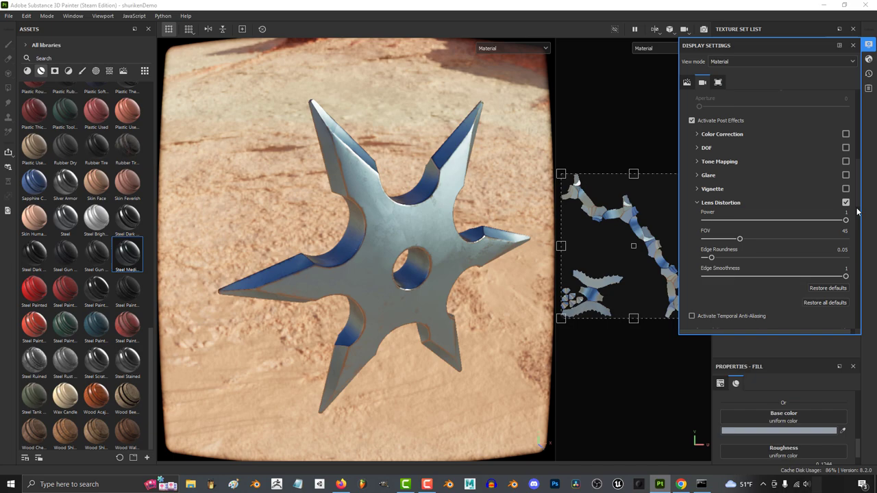
drag(739, 239, 740, 239)
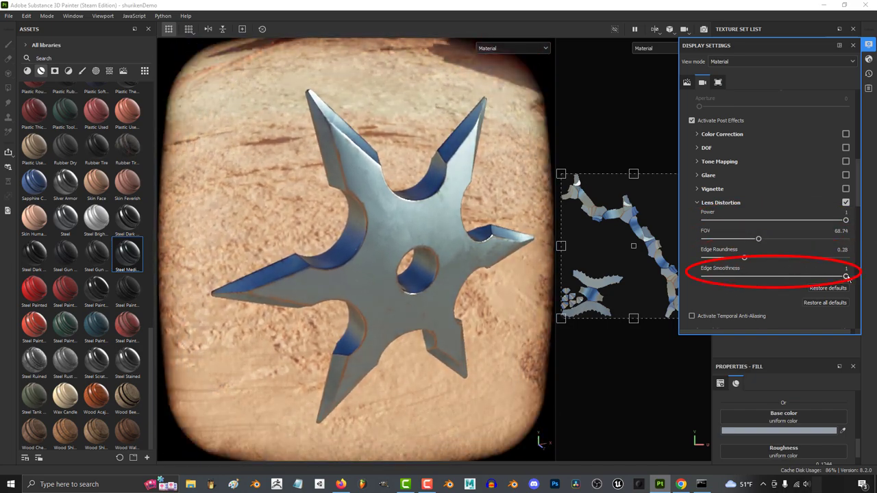
click(697, 202)
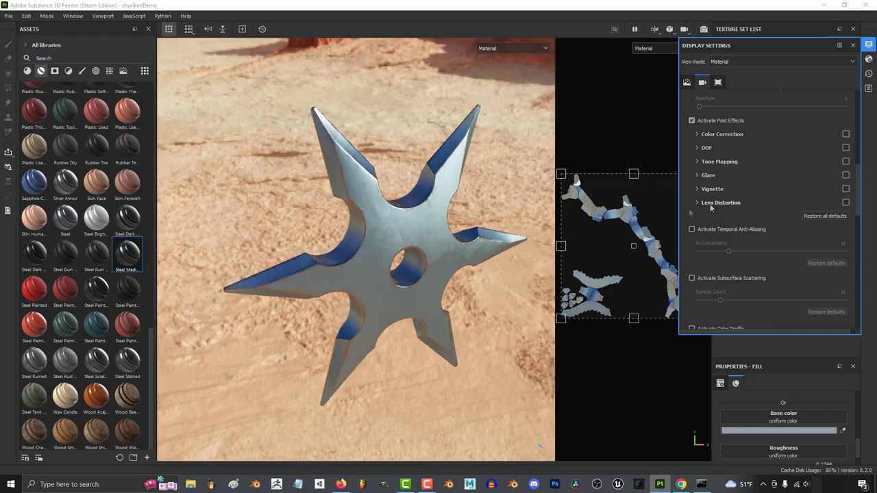
Step: Turn off post effects, toggle film_noir off again, set Linear tone mapping, adjust gate mask opacity
click(692, 119)
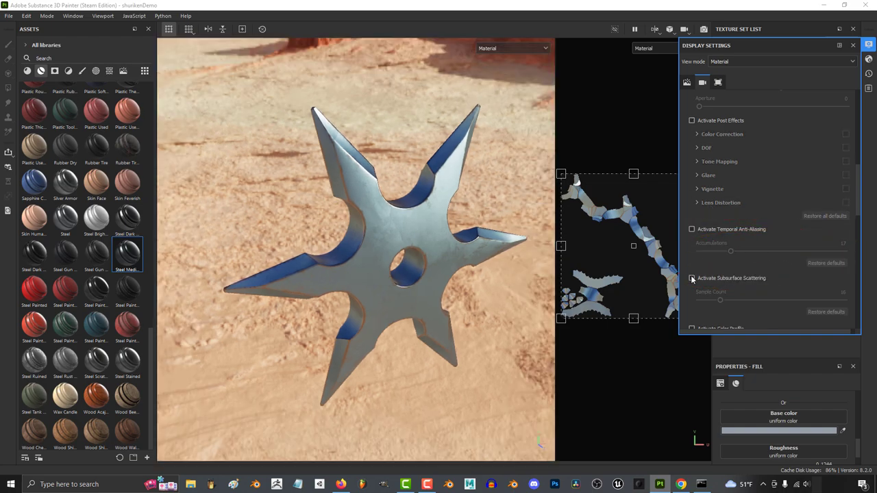
scroll(down, 3)
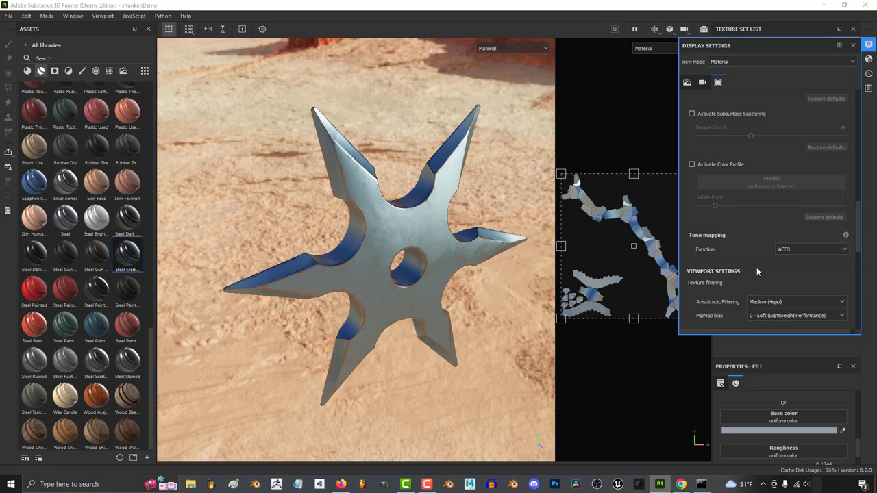
click(691, 164)
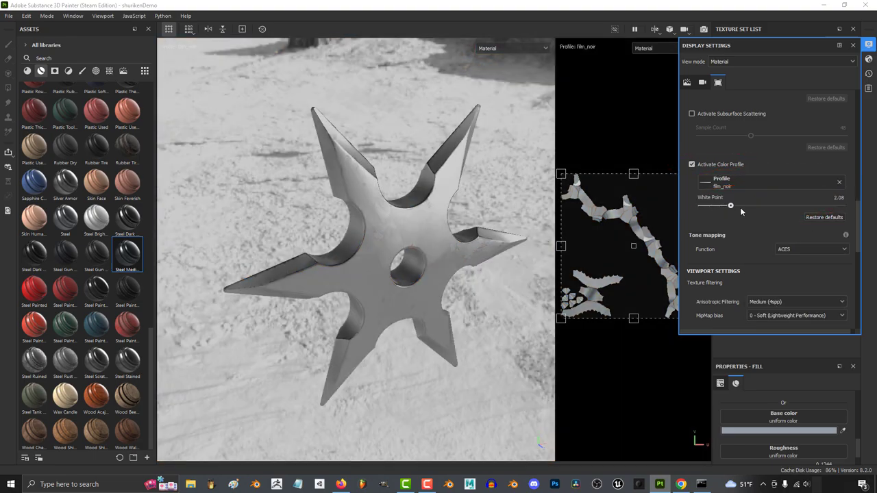
click(691, 163)
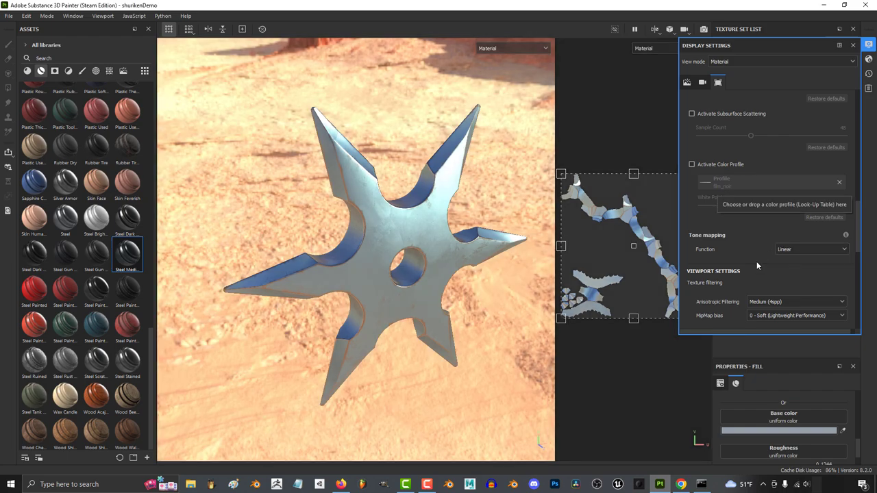
click(795, 178)
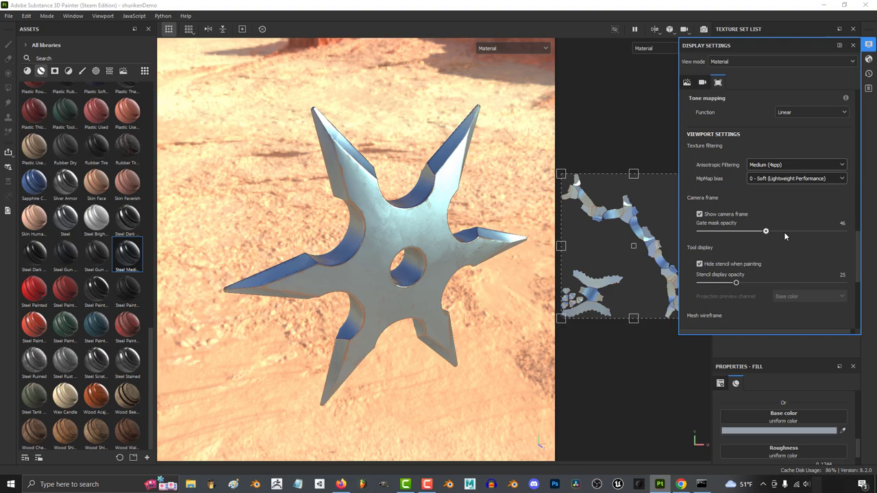
drag(766, 231, 843, 231)
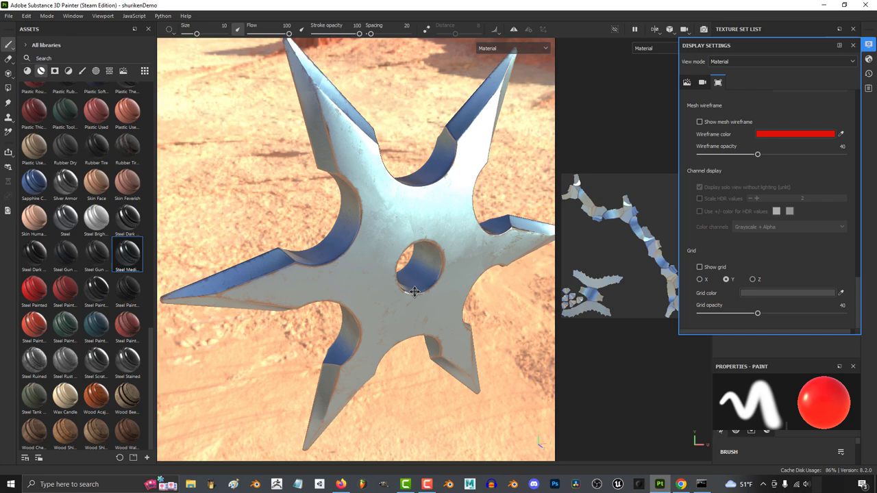
Step: Show the mesh wireframe, fade its opacity, open its colour, then hide it again
click(699, 122)
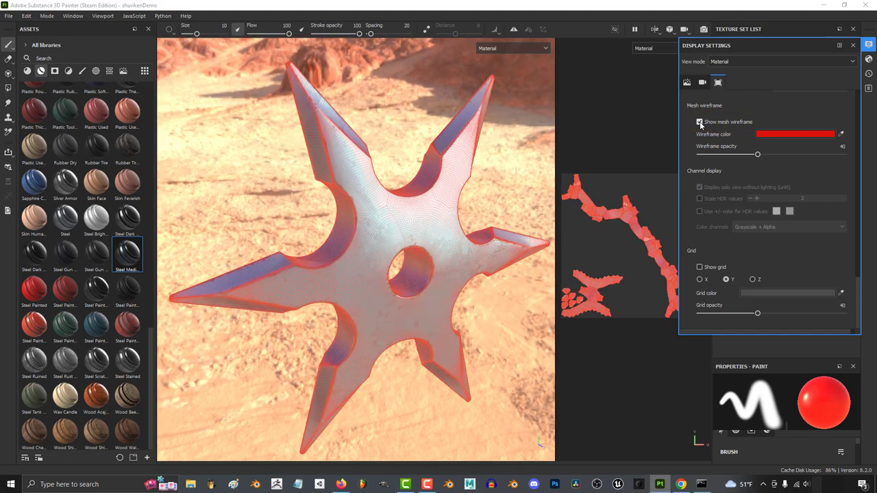
drag(757, 154, 744, 154)
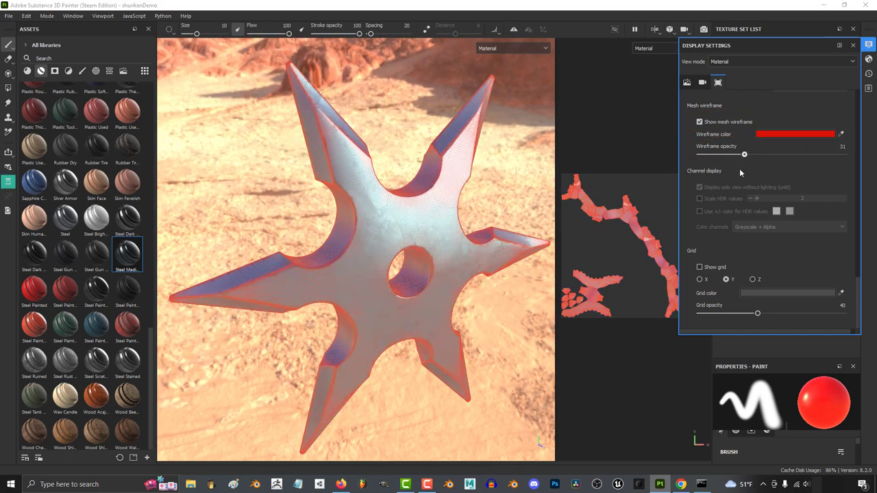
click(795, 134)
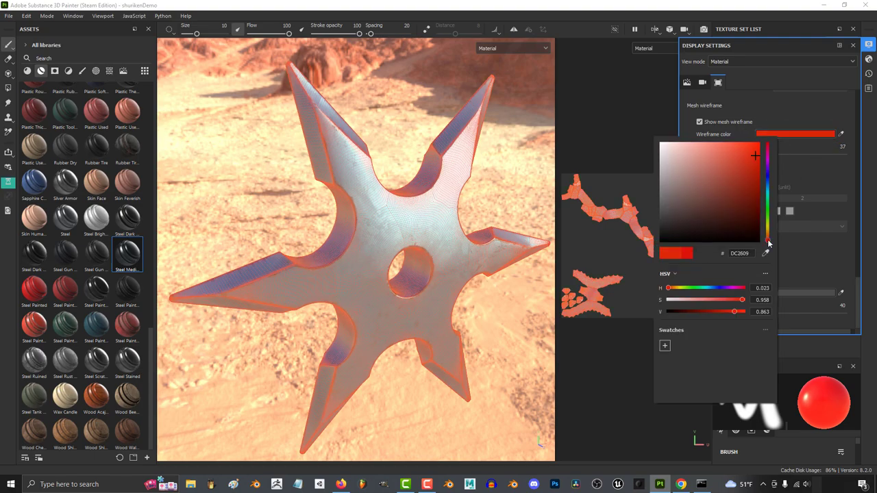
click(698, 122)
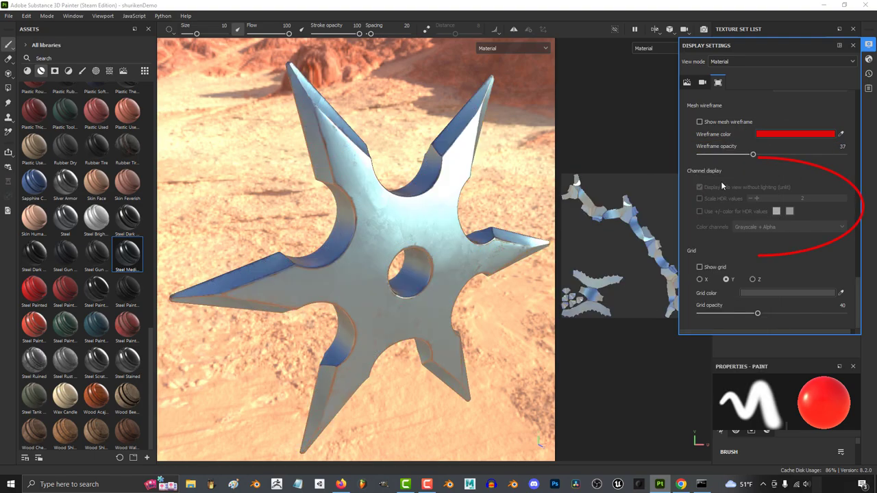
Step: Switch the viewport to unlit solo Base color and isolate the Blue channel
click(512, 48)
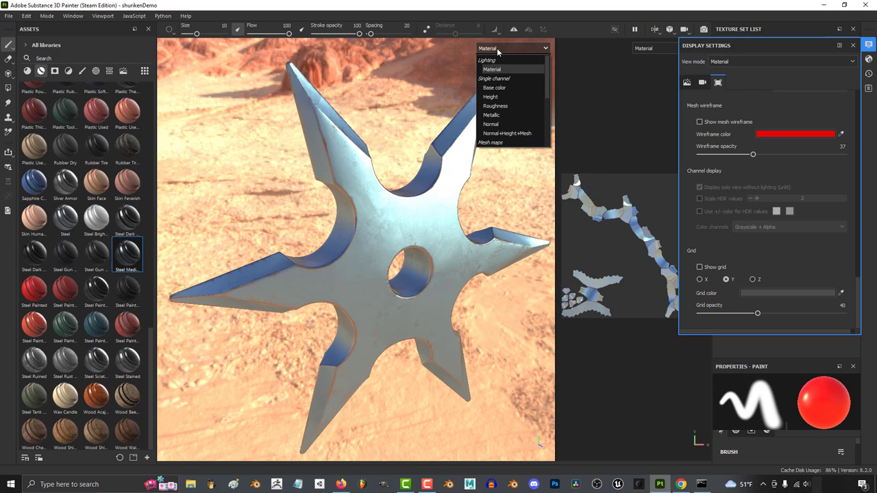
click(494, 88)
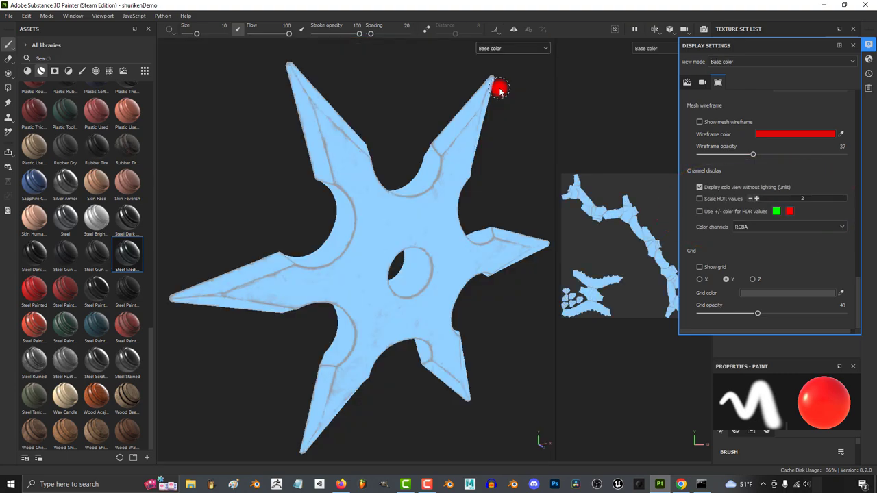
click(699, 187)
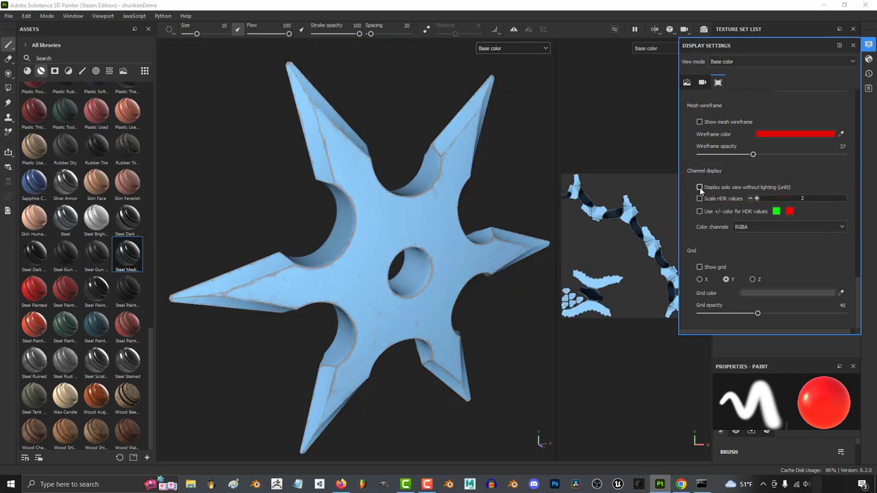
click(699, 187)
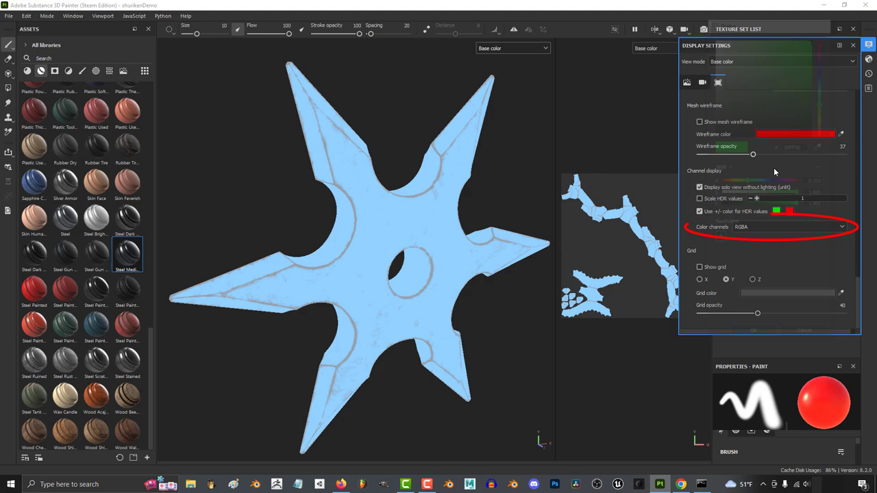
click(787, 227)
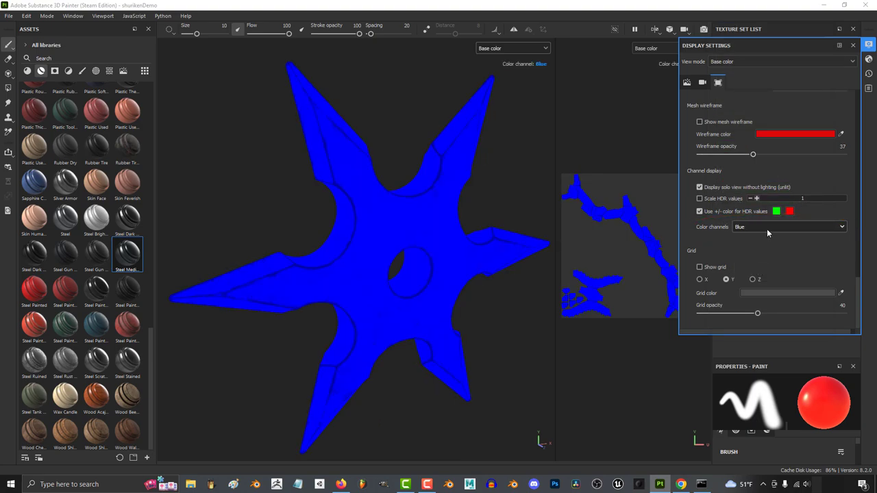
Step: Return to Material view, show a red grid at 0 opacity, and orbit below the shuriken
click(781, 61)
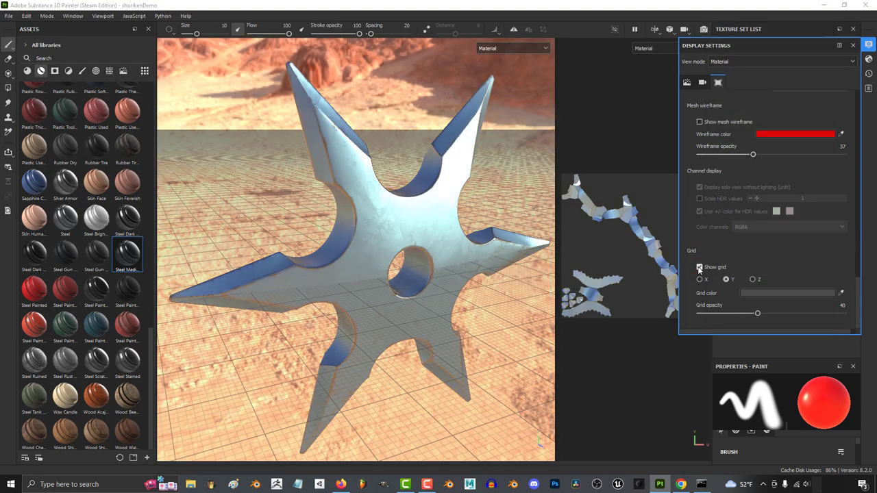
click(699, 267)
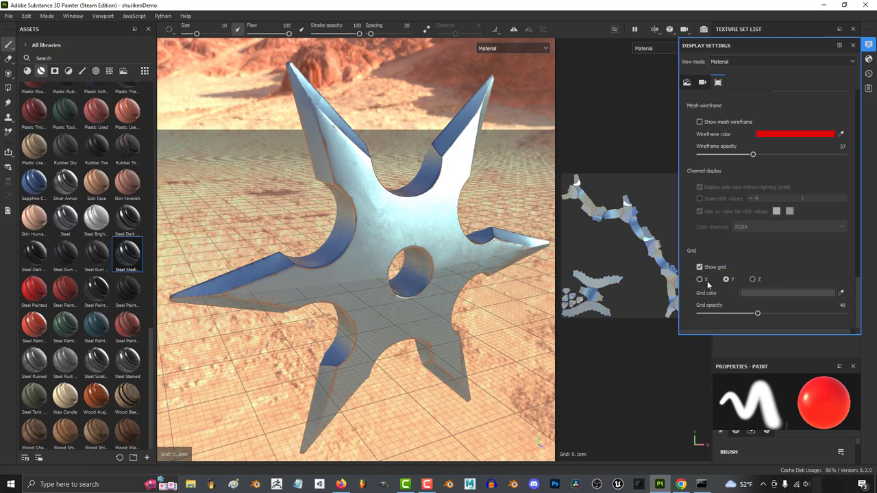
click(786, 293)
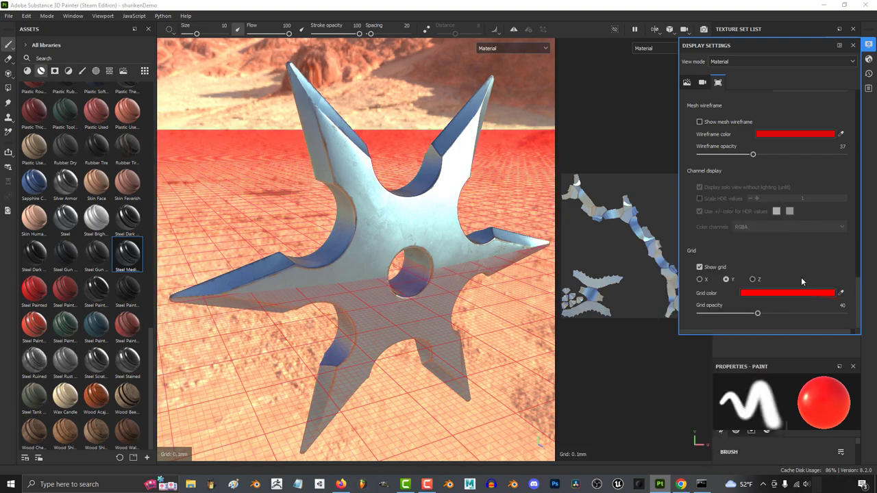
drag(758, 313, 699, 313)
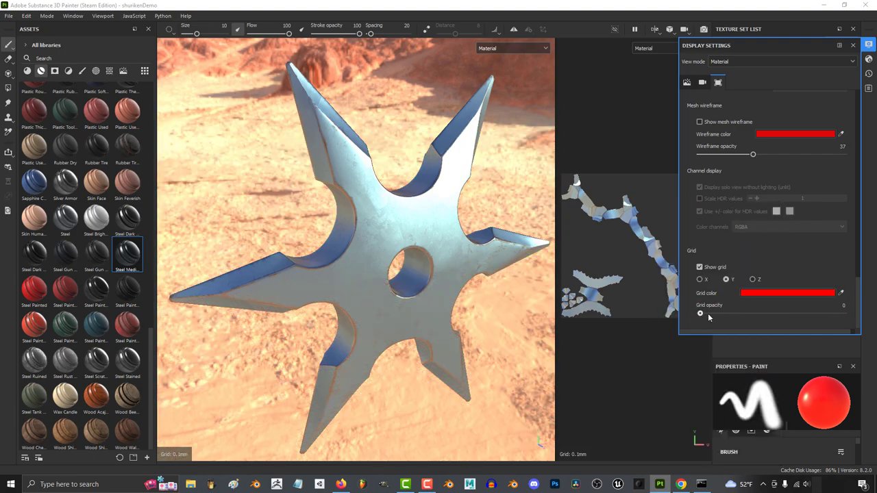
drag(700, 313, 744, 314)
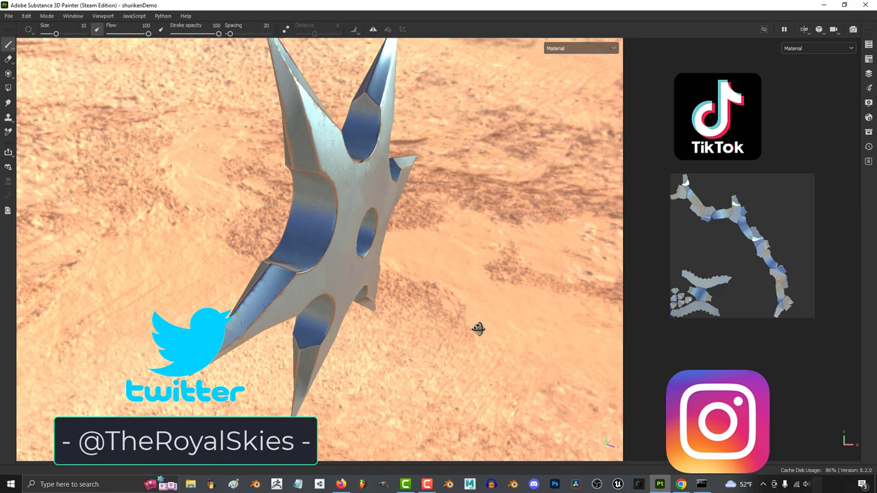
drag(478, 328, 246, 201)
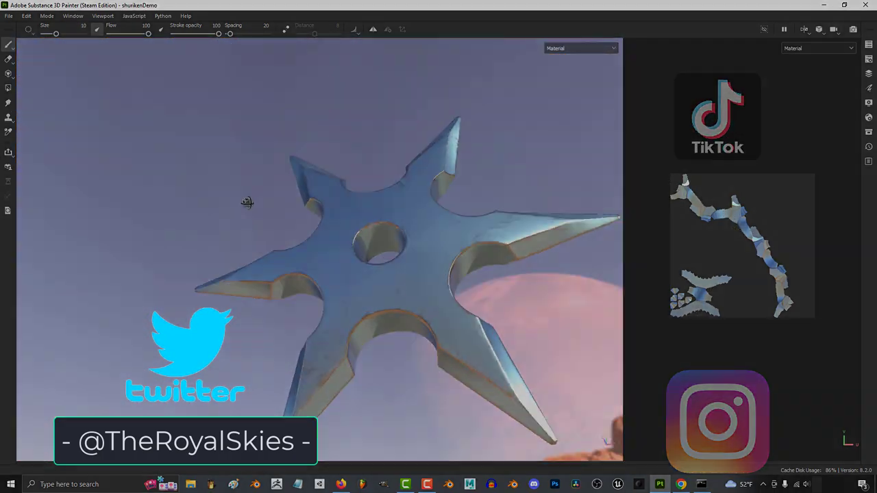